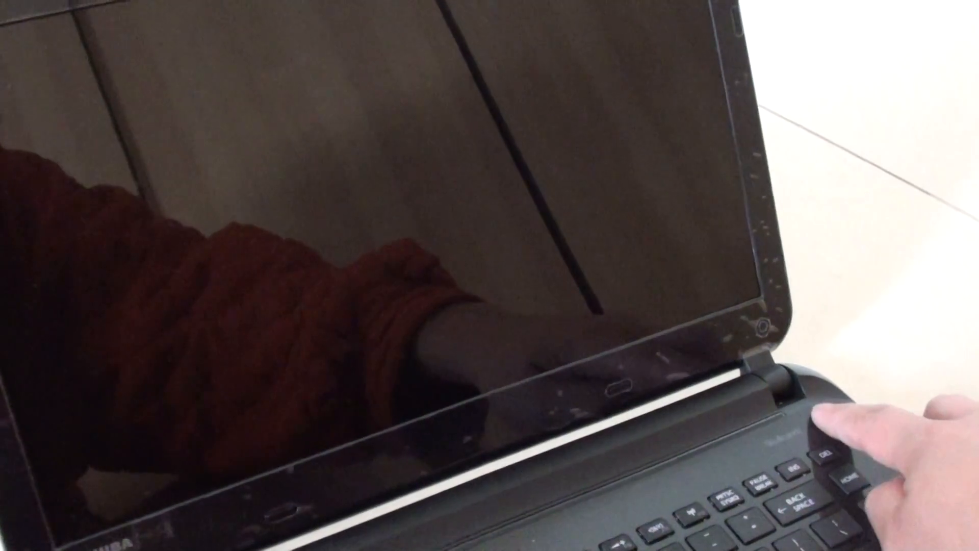
Restart the laptop and press F2 during startup to enter the TOSHIBA Setup Utility
{"action": "left_click", "coordinate": [843, 425]}
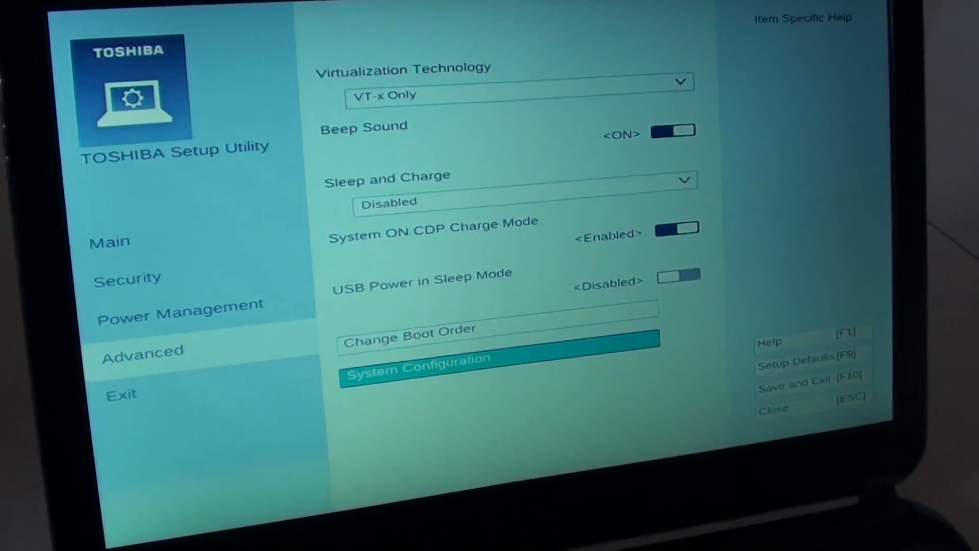
Under Advanced > System Configuration, set Boot Mode to CSM Boot
{"action": "left_click", "coordinate": [418, 367]}
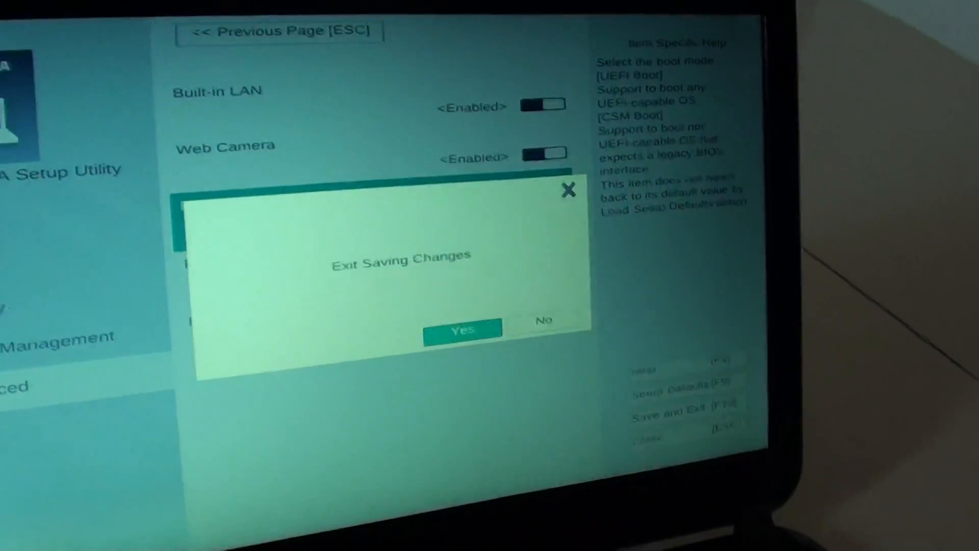
Confirm Yes in the Exit Saving Changes dialog so the laptop reboots
{"action": "left_click", "coordinate": [462, 330]}
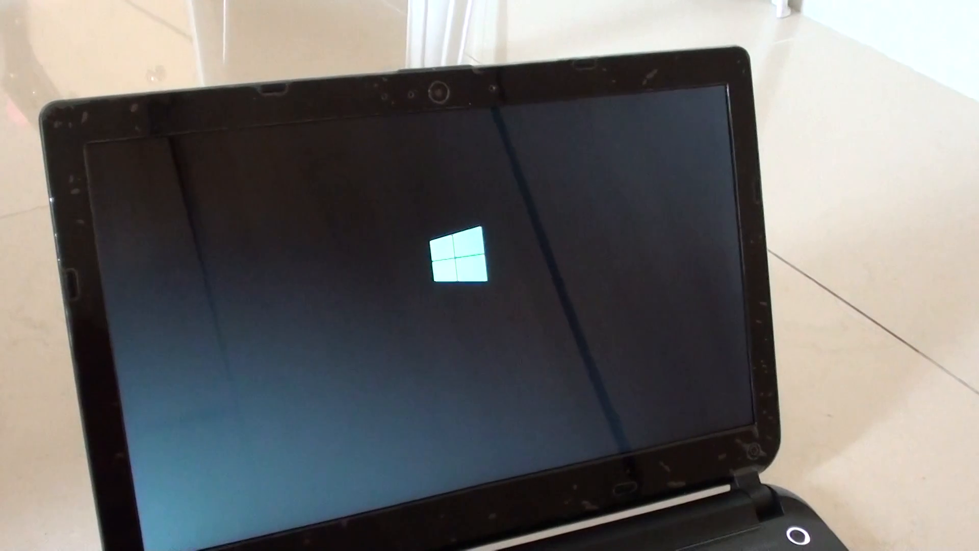